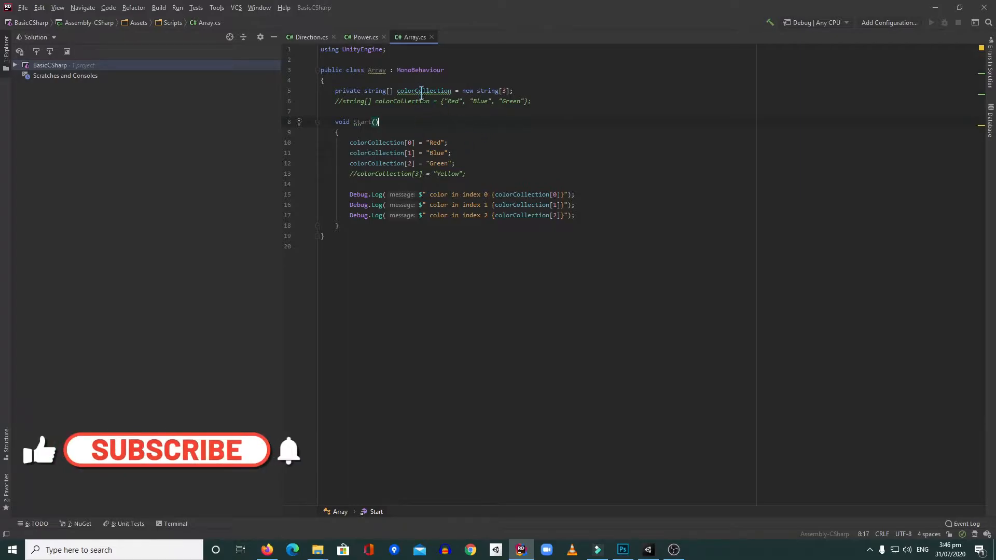
pyautogui.moveTo(424, 90)
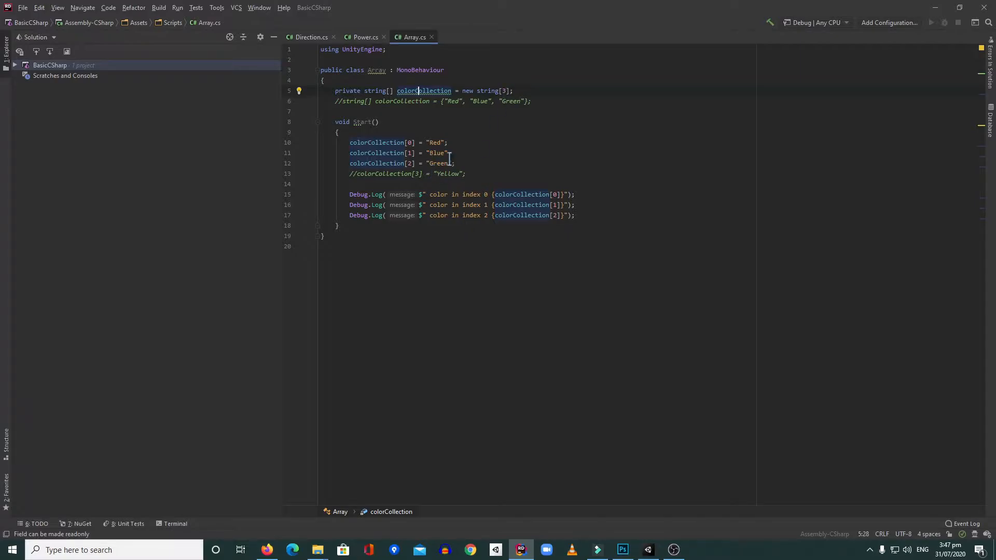
# - Check the Red, Blue, Green assignments and Debug.Log lines in Array.cs, then switch to Unity
pyautogui.click(350, 142)
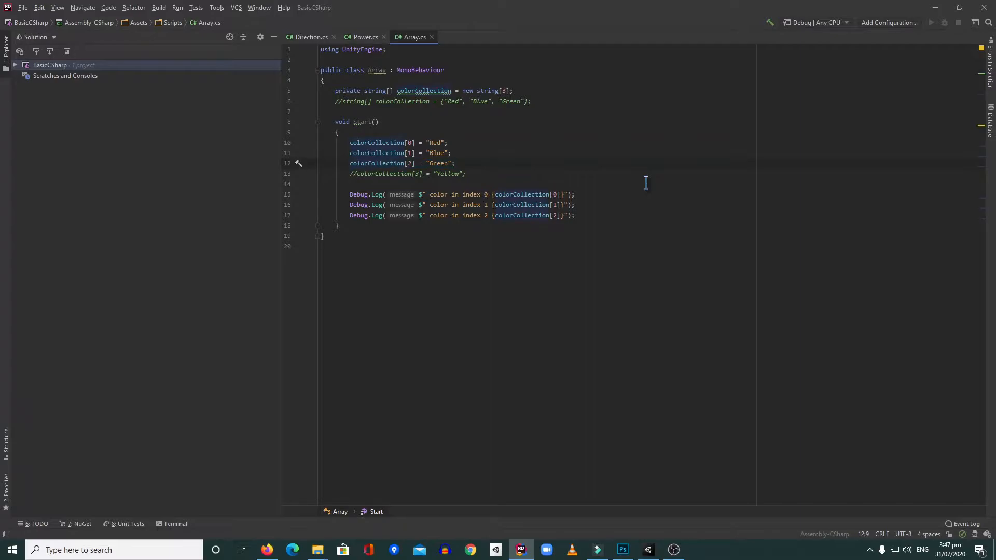
pyautogui.click(351, 194)
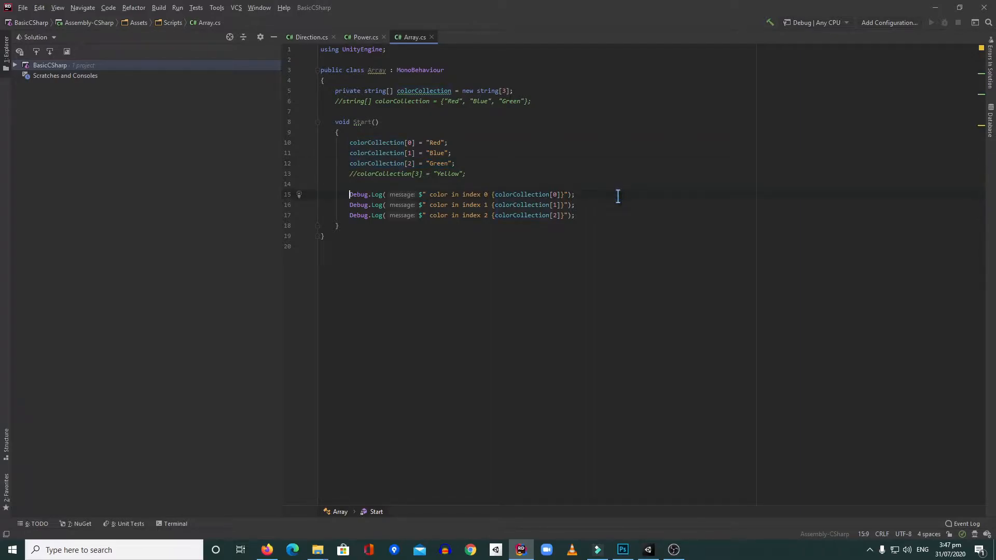
pyautogui.click(575, 204)
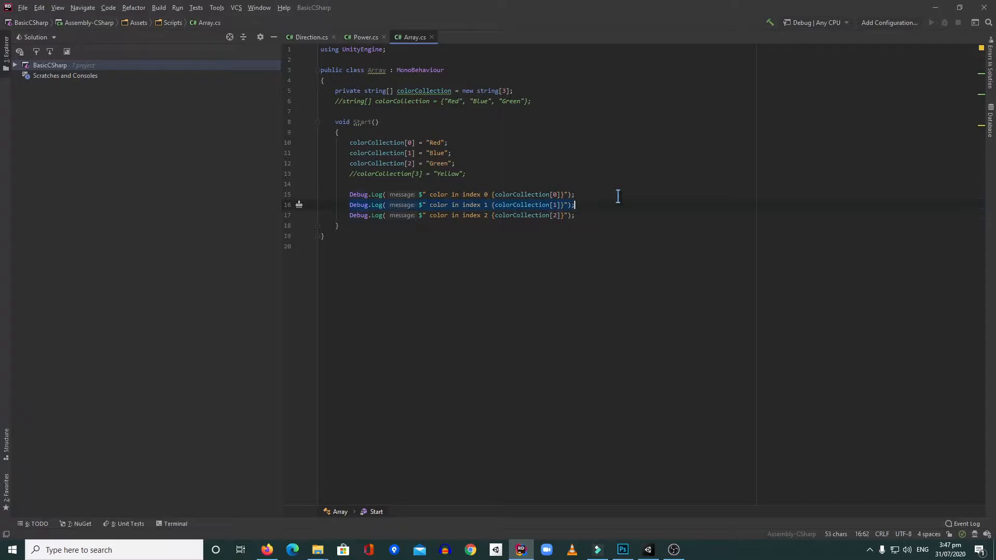
pyautogui.click(575, 194)
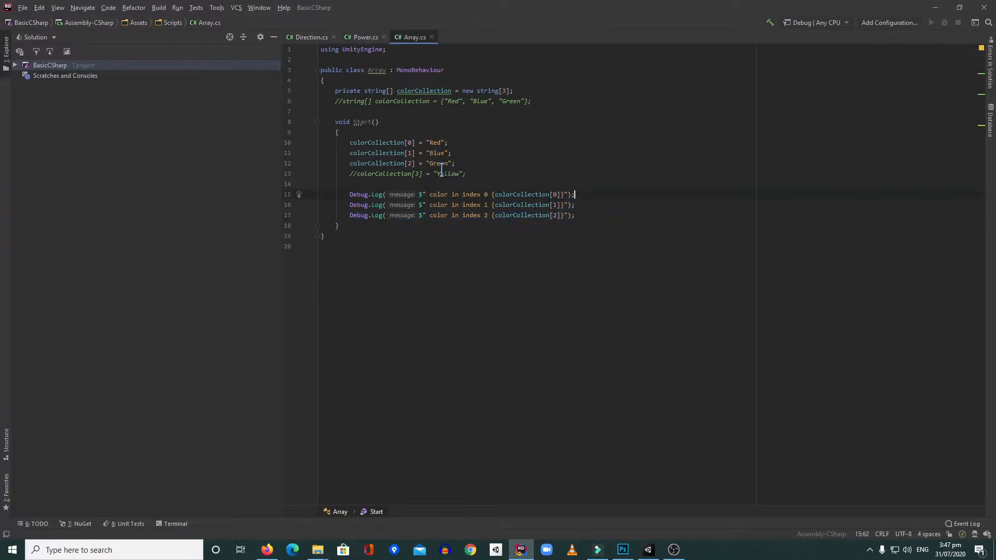
pyautogui.click(455, 163)
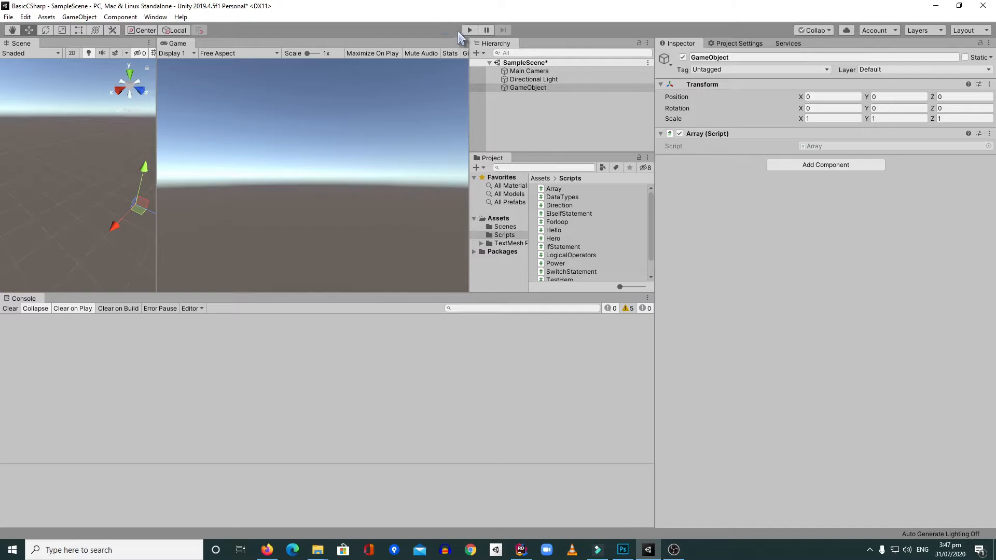
# - Play and stop the scene to log Red, Blue, Green at indexes 0–2, then return to Rider
pyautogui.click(469, 30)
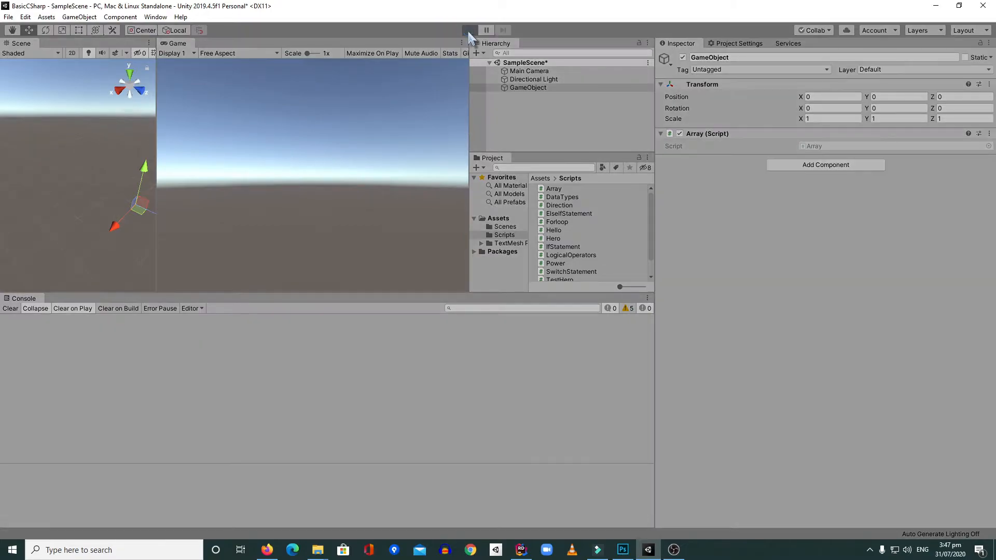
pyautogui.click(469, 30)
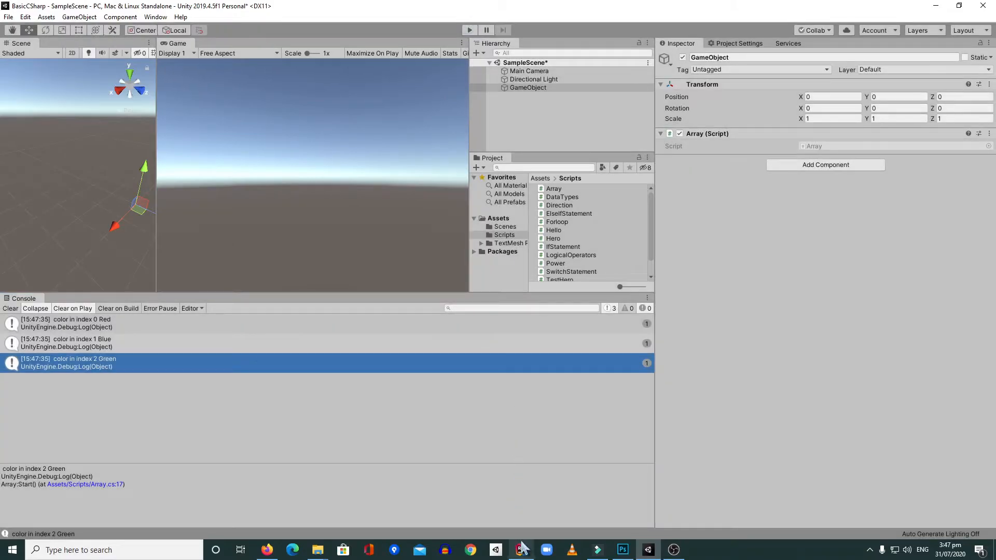
pyautogui.click(521, 549)
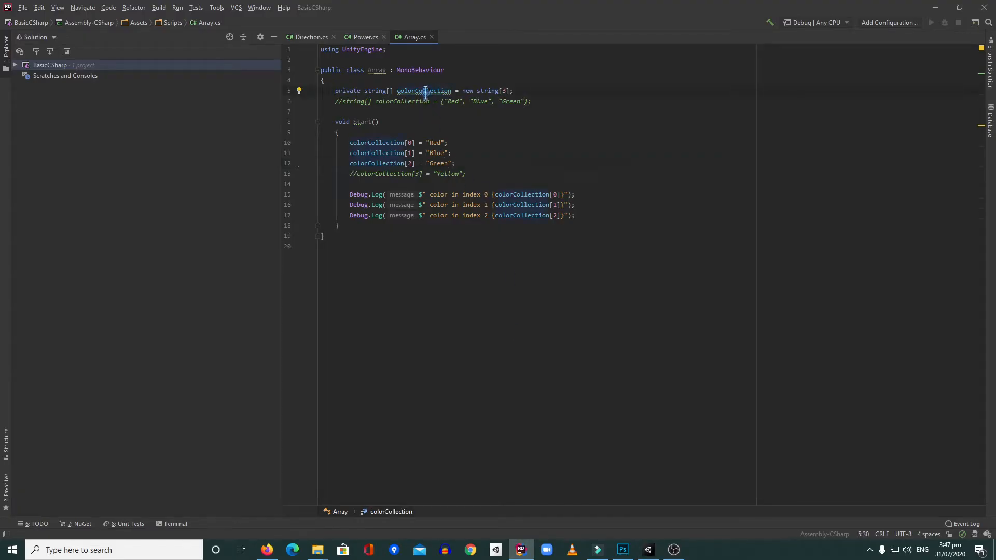
# - Uncomment colorCollection[3] = "Yellow" on line 13 and bring Unity forward
pyautogui.click(447, 142)
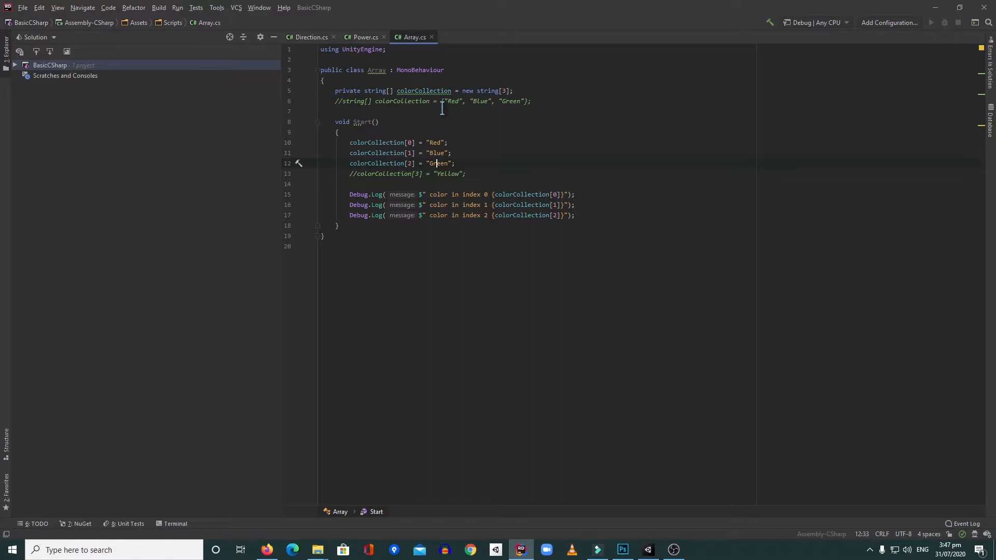
pyautogui.click(457, 164)
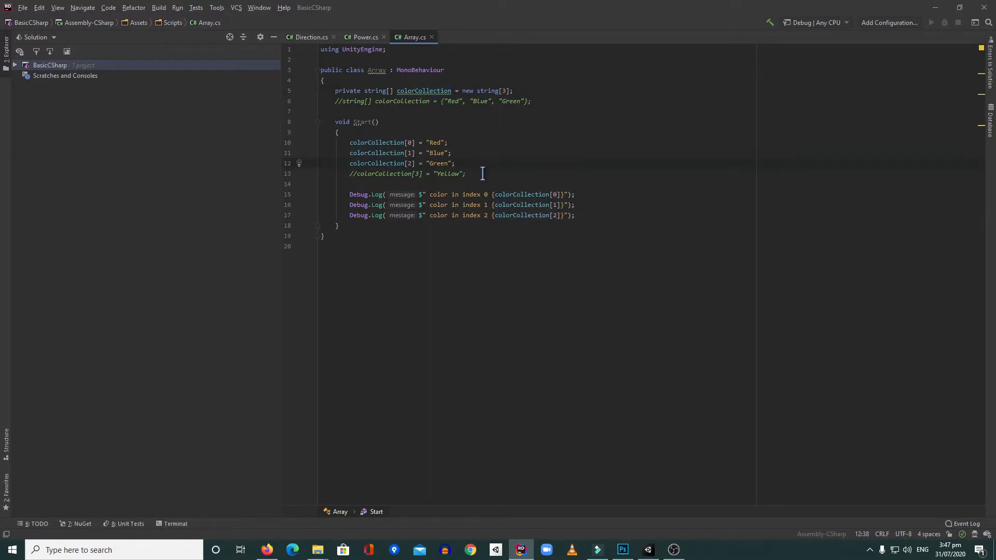
pyautogui.click(349, 173)
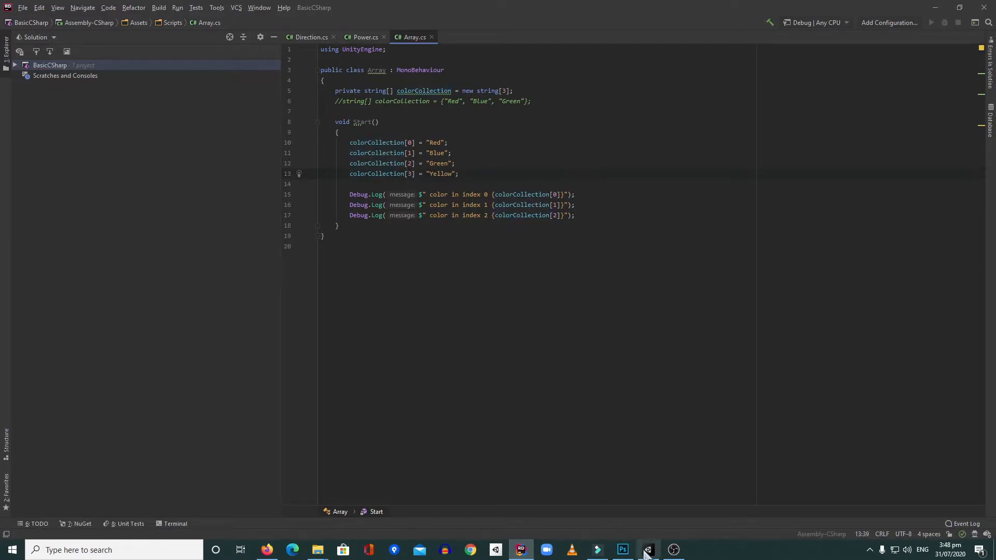
pyautogui.click(647, 550)
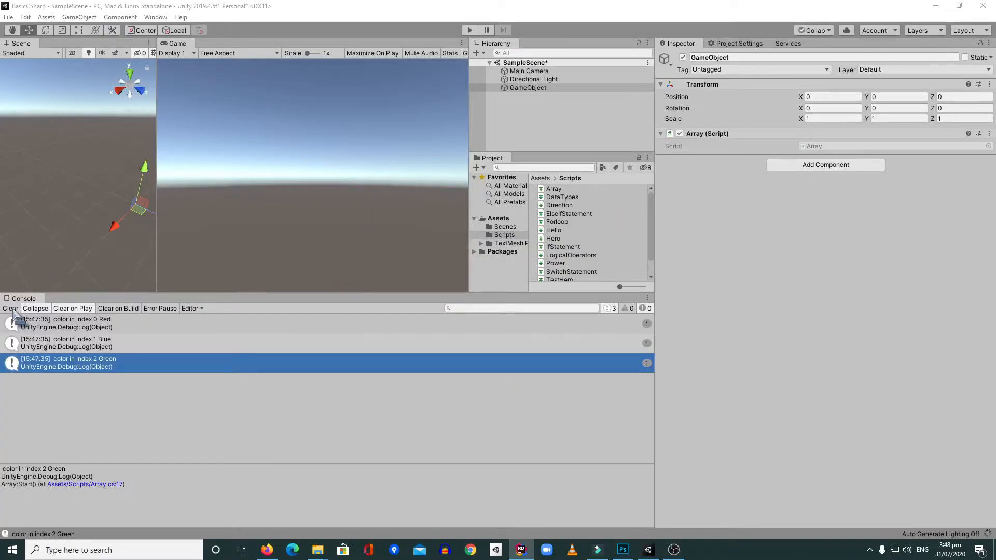
# - Clear the Unity Console and replay the scene with the Yellow assignment active
pyautogui.click(469, 30)
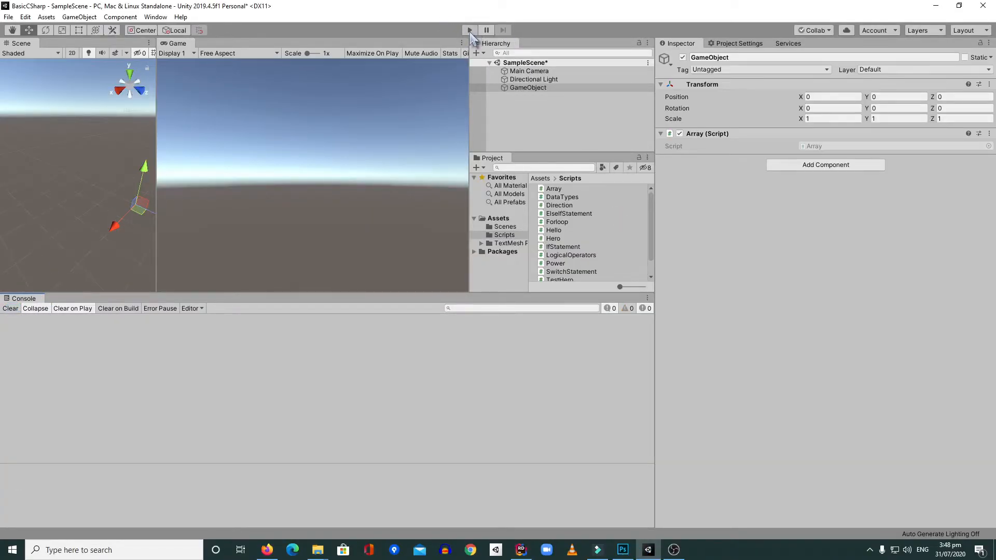
pyautogui.click(469, 31)
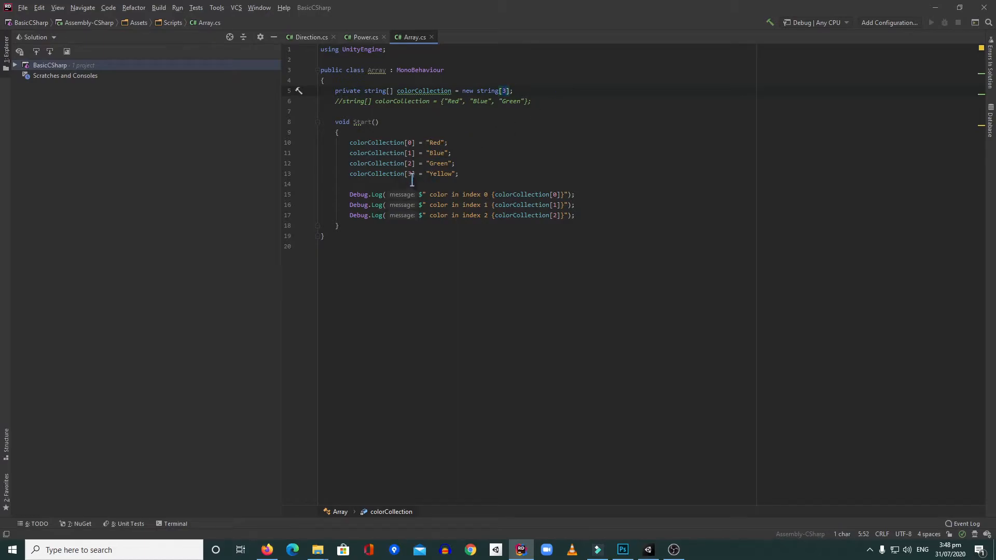
# - Change new string[3] to new string[4] and add a Debug.Log line printing colorCollection[2]
pyautogui.click(444, 173)
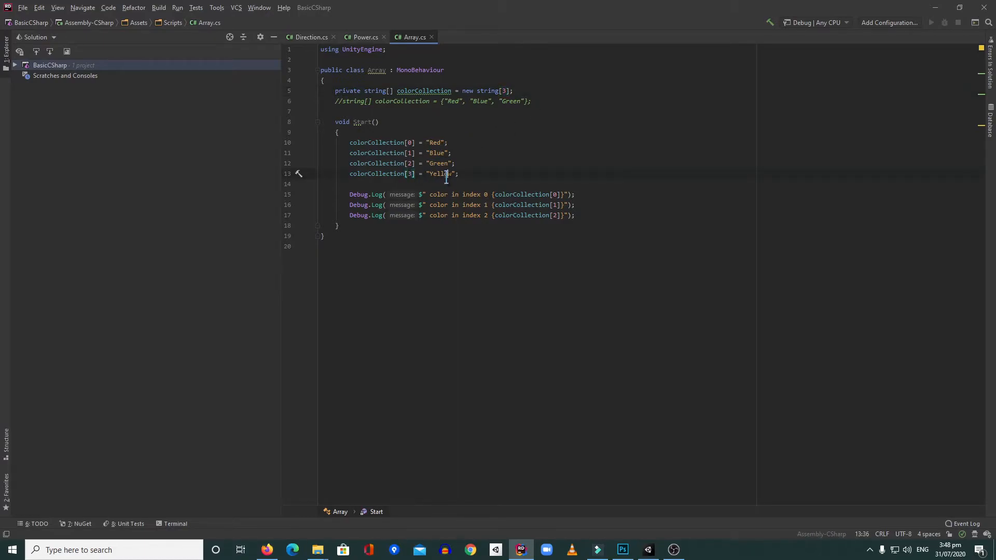
pyautogui.click(537, 91)
pyautogui.write('4')
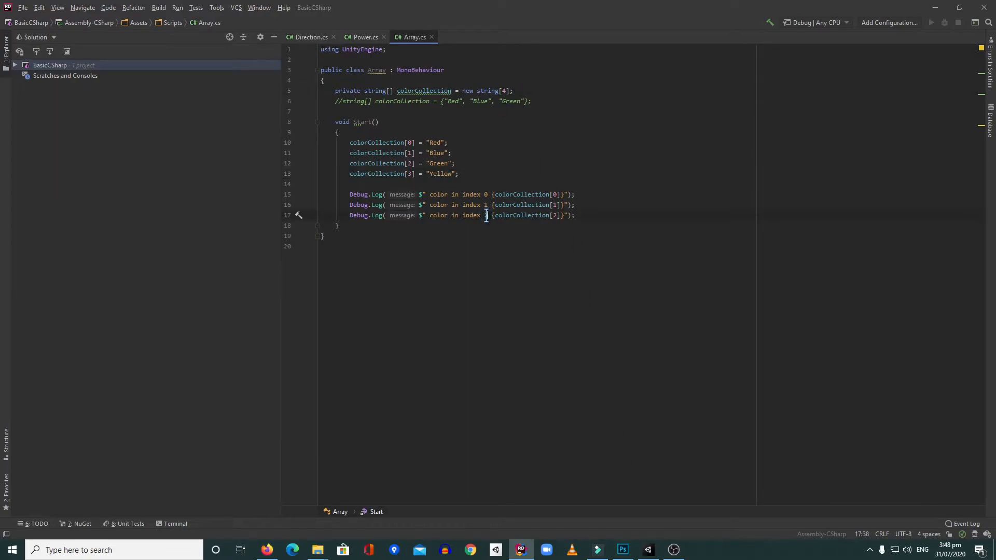
pyautogui.press('enter')
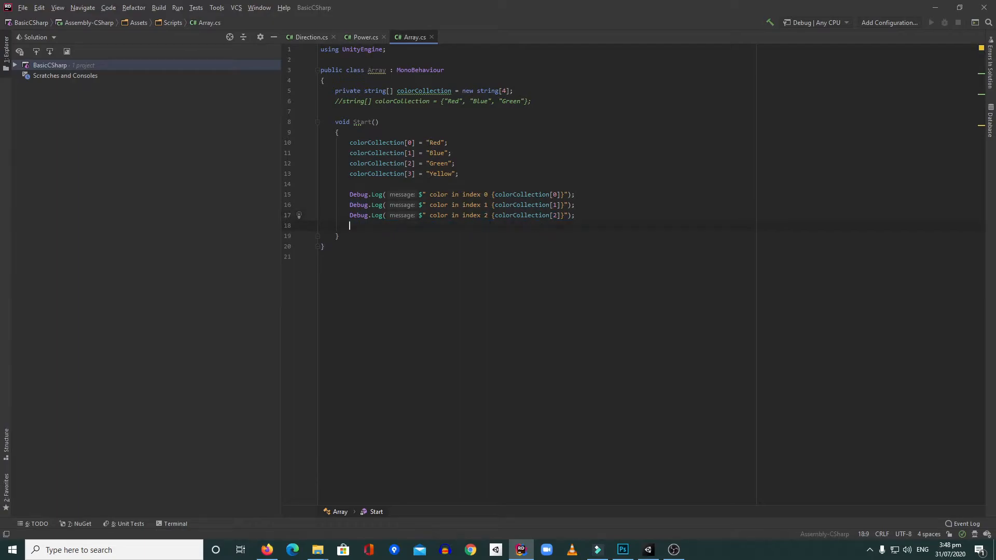
pyautogui.write('Debug.Log( message: $" color in index 2 {colorCollection[2]}");')
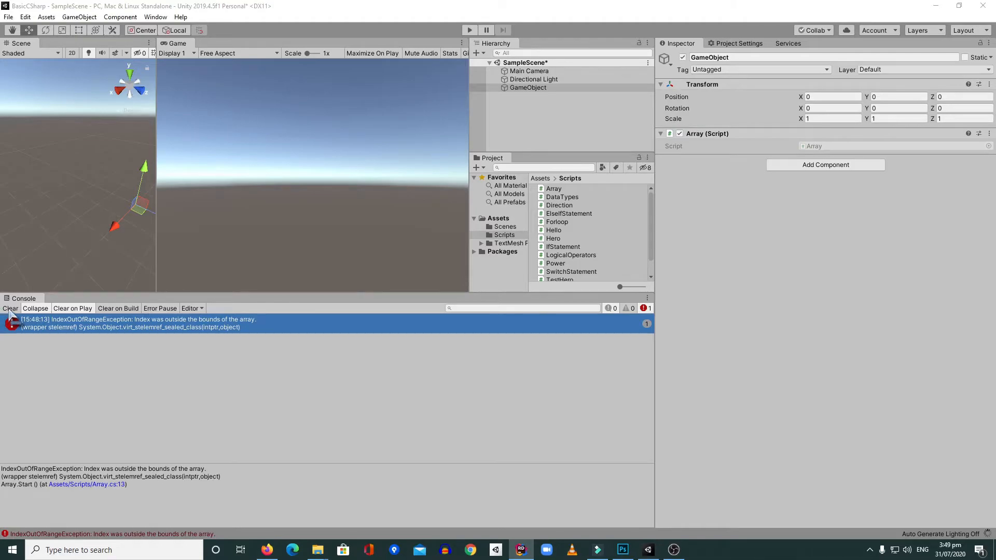
# - Clear the IndexOutOfRangeException from the Unity Console and return to Rider
pyautogui.click(10, 308)
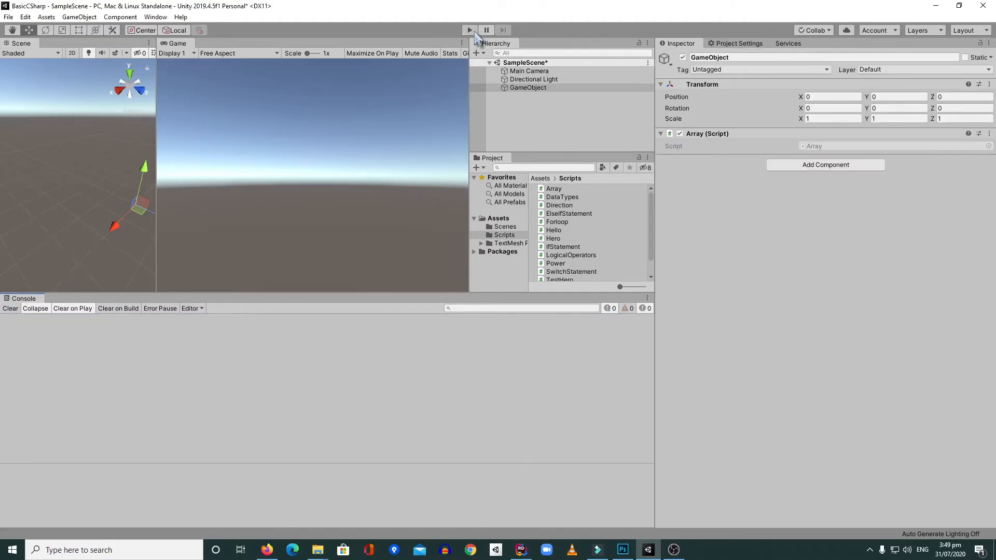
pyautogui.click(469, 30)
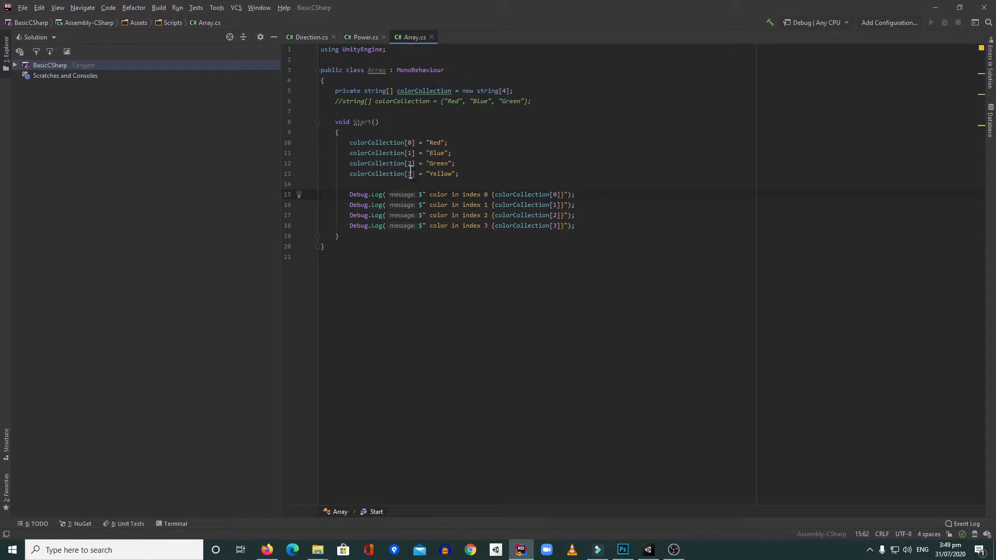
# - Replace the fixed-size declaration with a private Red, Blue, Green initializer, then test in Unity
pyautogui.click(459, 173)
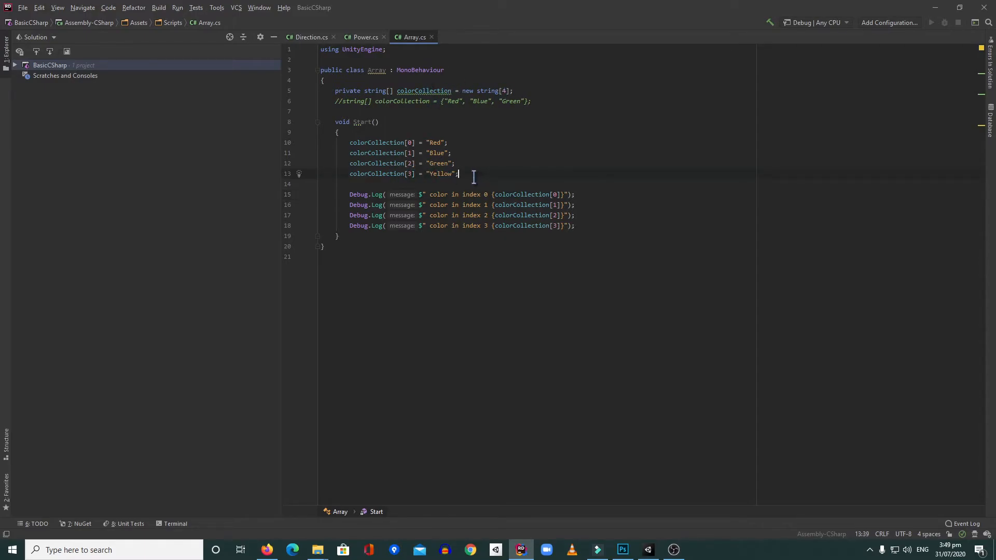
pyautogui.click(514, 90)
pyautogui.write('//')
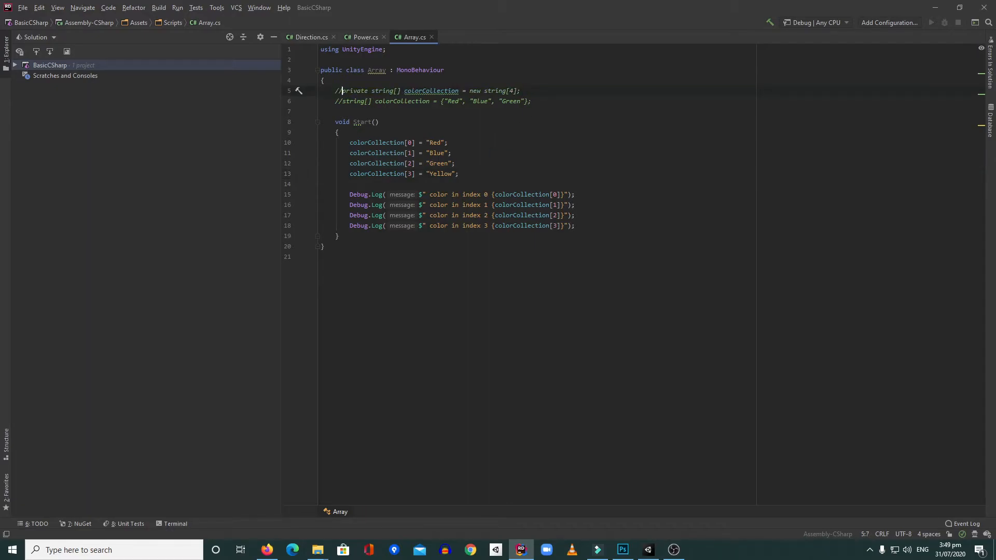
pyautogui.click(342, 102)
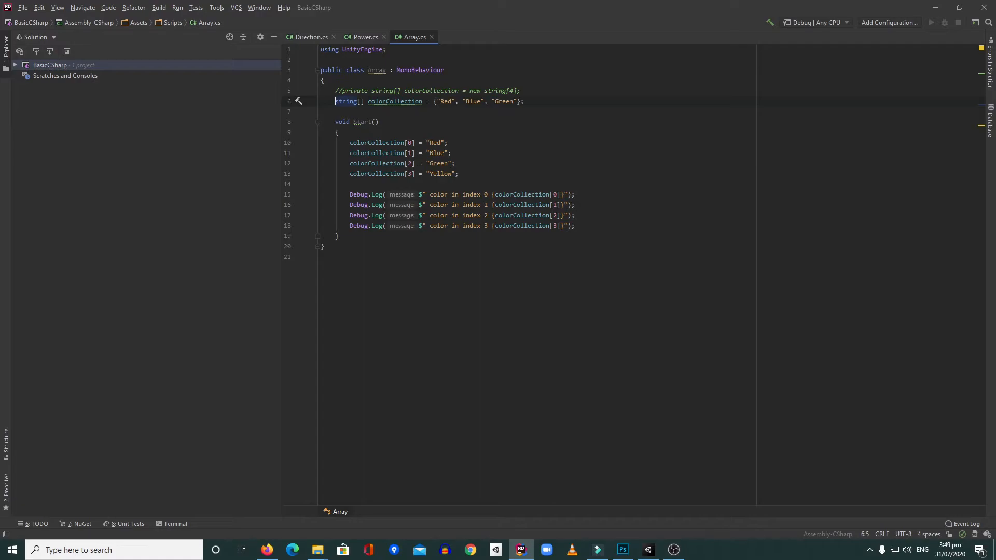
pyautogui.write('private')
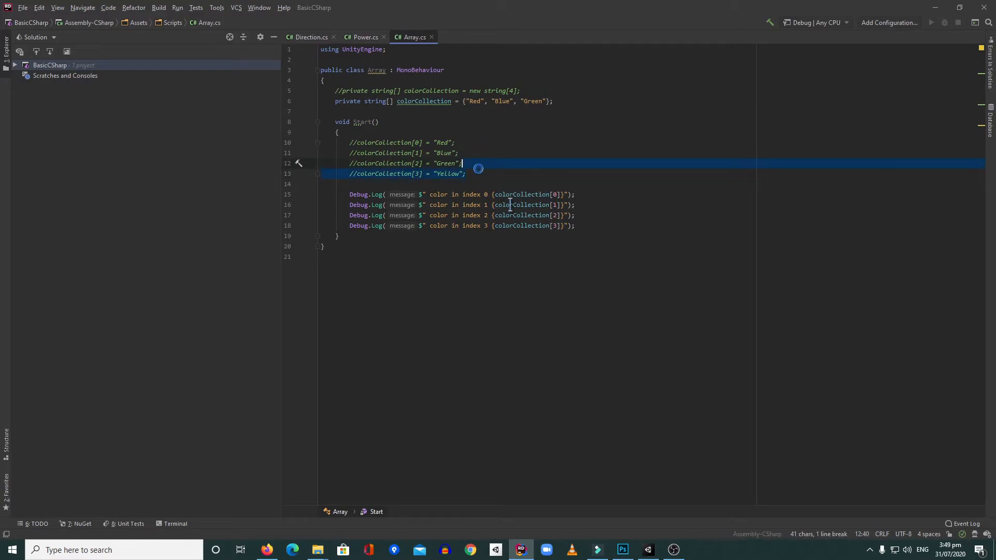
pyautogui.click(578, 226)
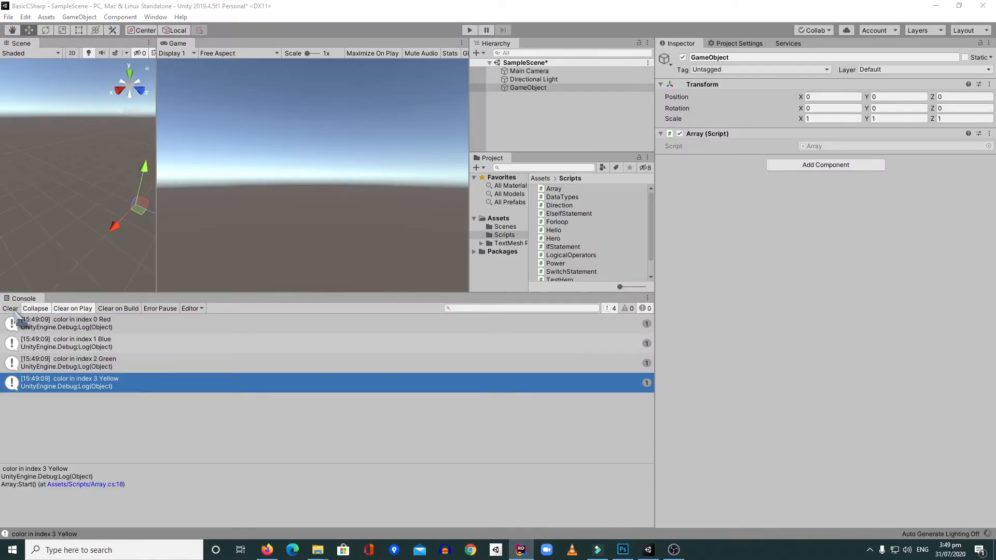
# - Clear the Red, Blue, Green, Yellow messages from the Console and return to Rider
pyautogui.click(9, 308)
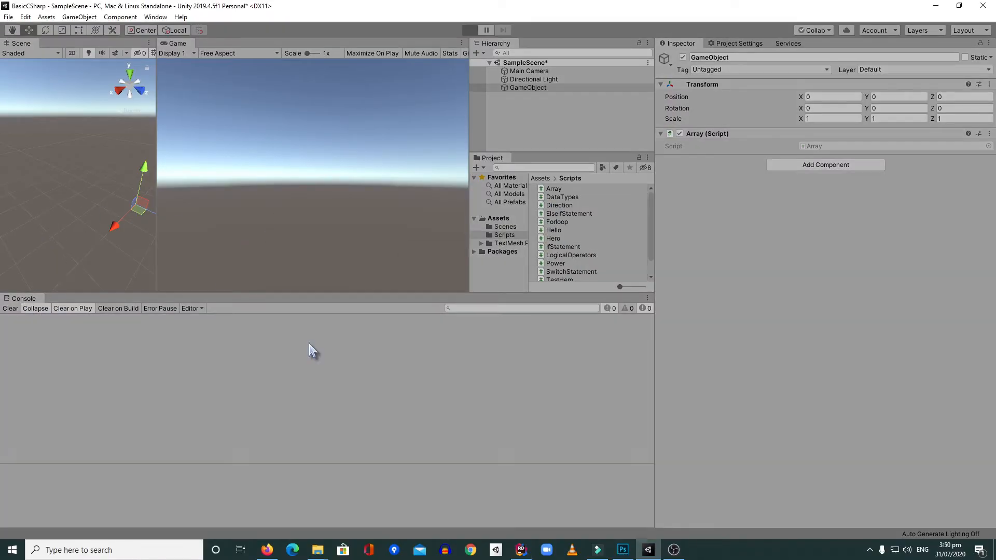
pyautogui.click(469, 30)
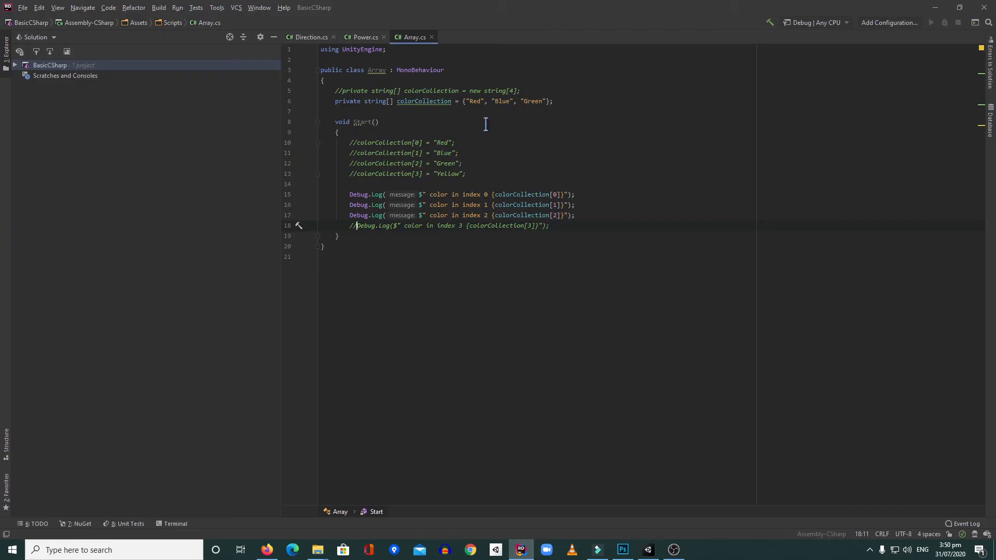
pyautogui.click(424, 101)
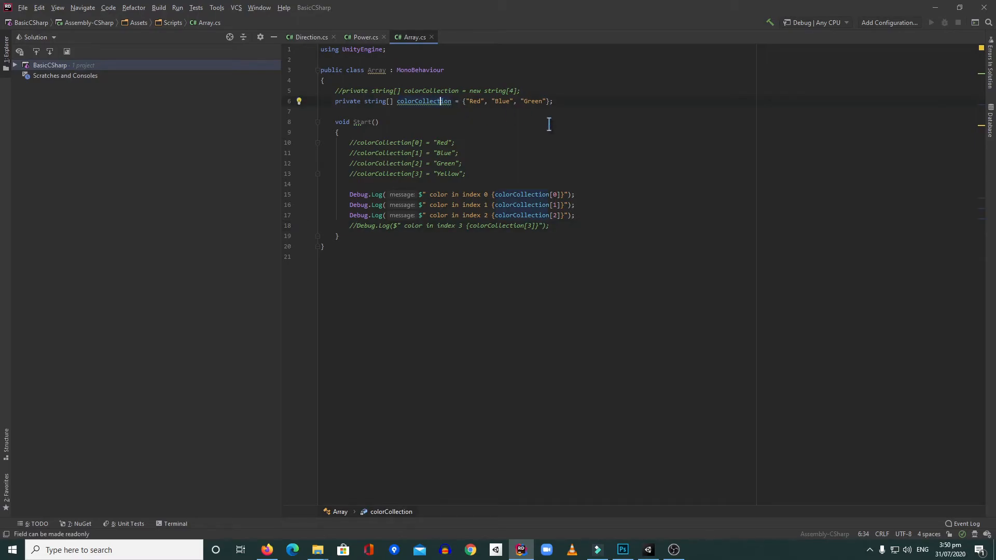
pyautogui.moveTo(467, 130)
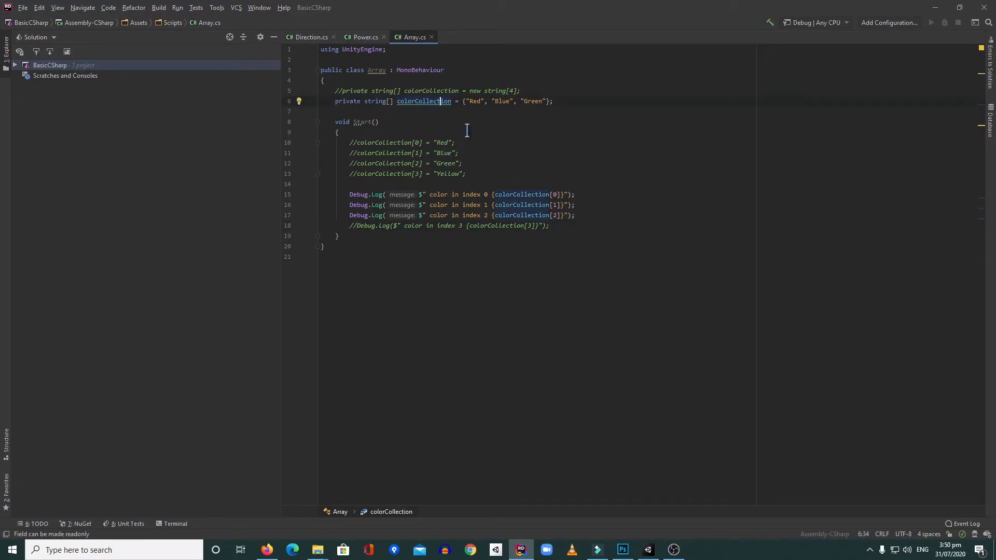
pyautogui.moveTo(470, 149)
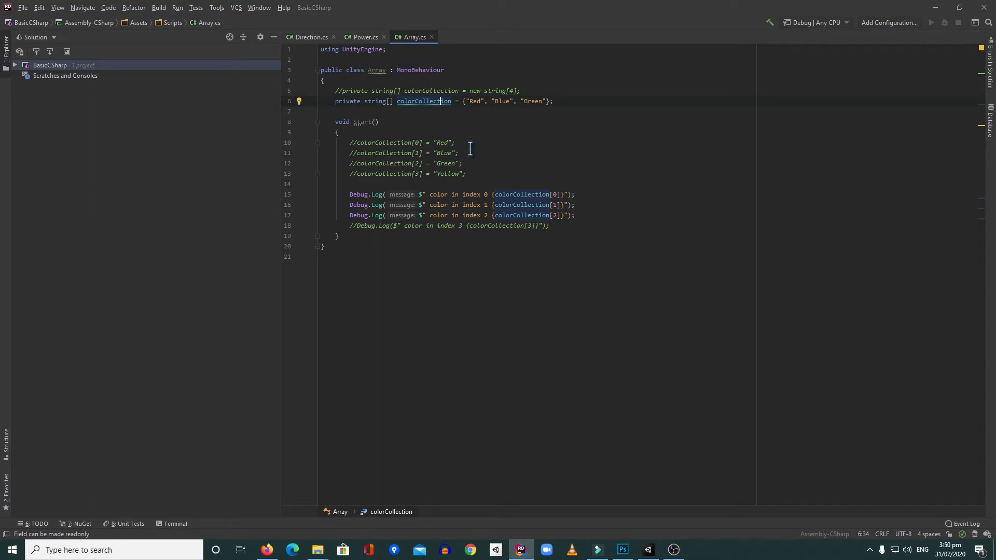
pyautogui.moveTo(475, 173)
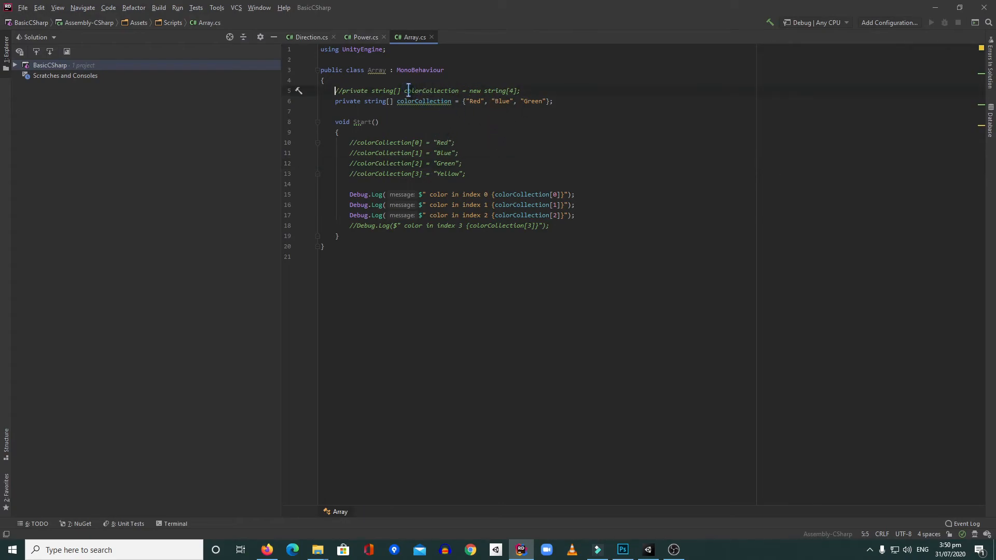
pyautogui.click(447, 143)
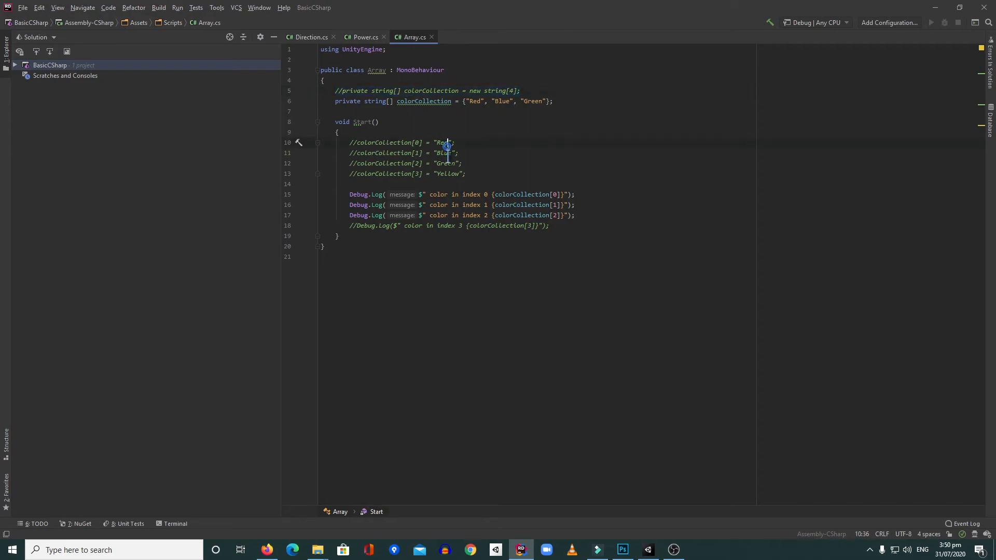
pyautogui.click(434, 101)
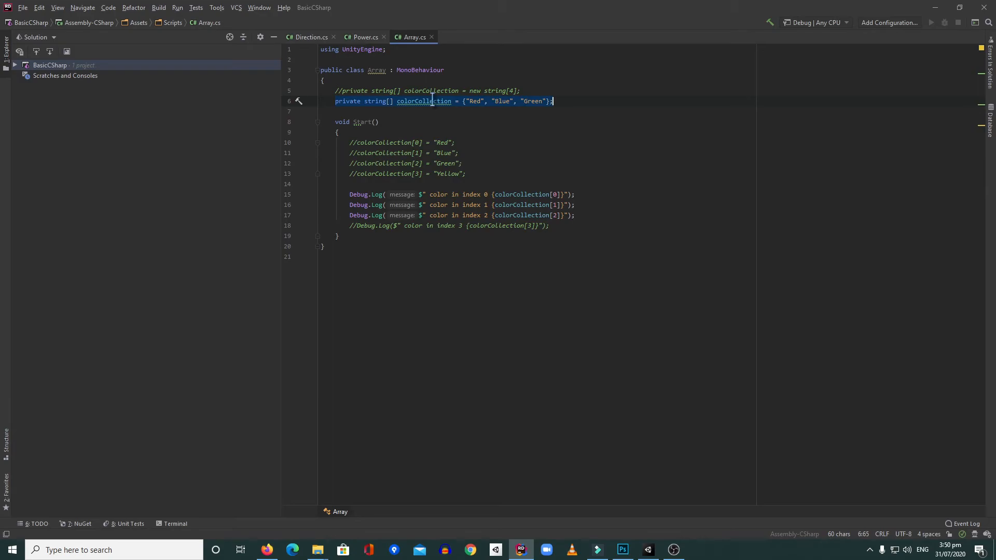
pyautogui.click(500, 102)
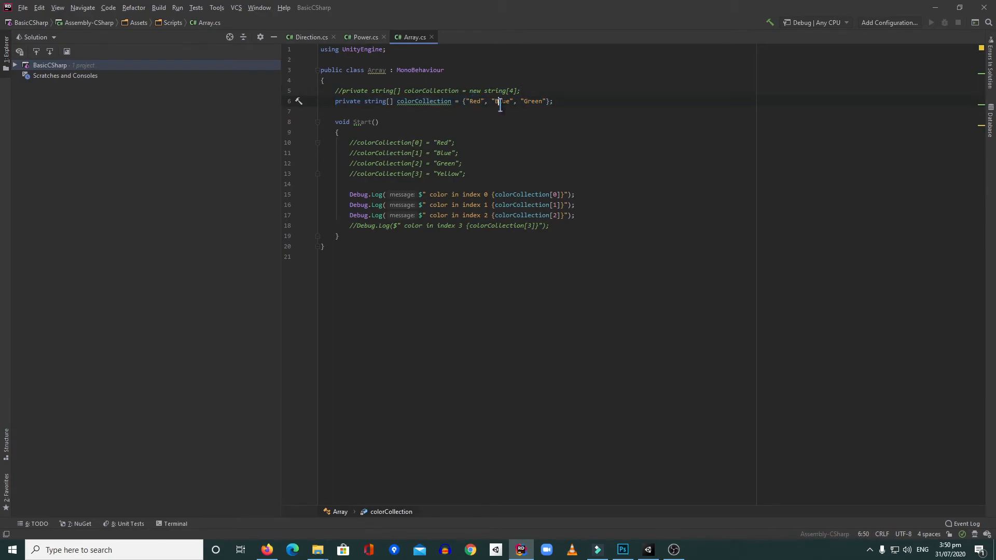
pyautogui.click(536, 215)
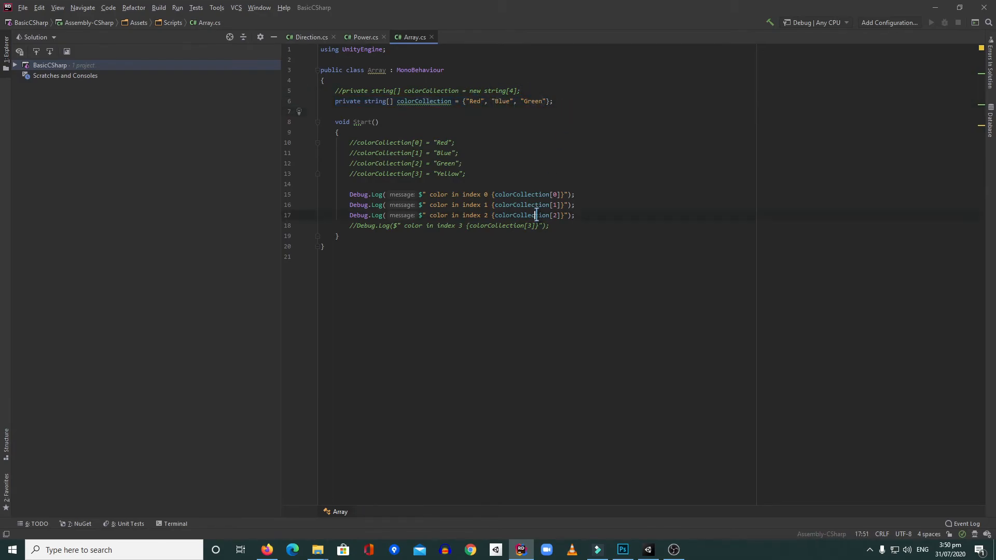
pyautogui.click(464, 163)
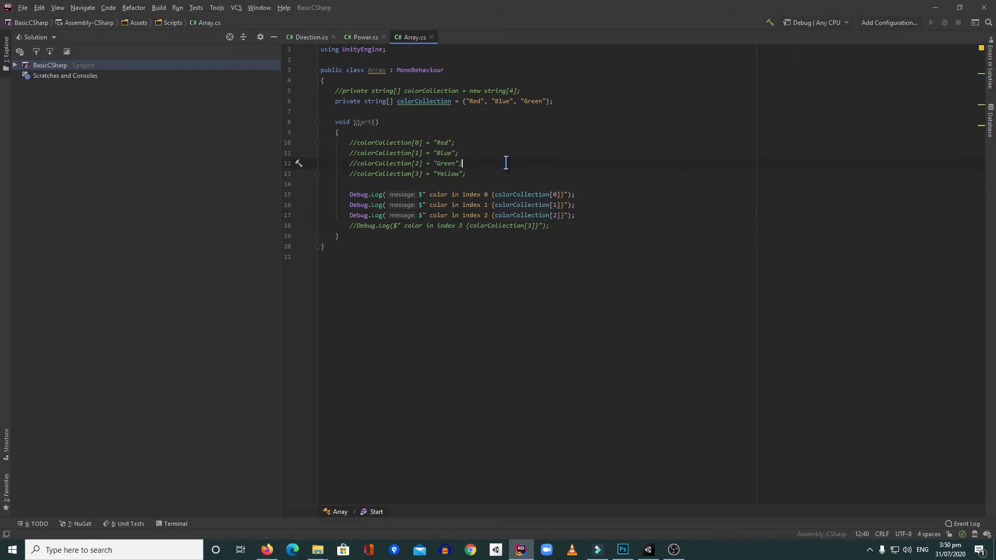